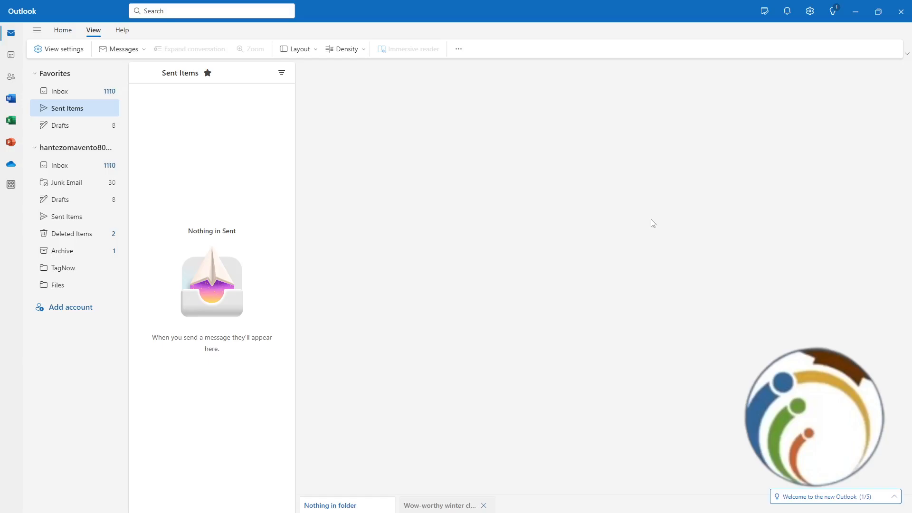
{"action": "mouse_move", "coordinate": [672, 164]}
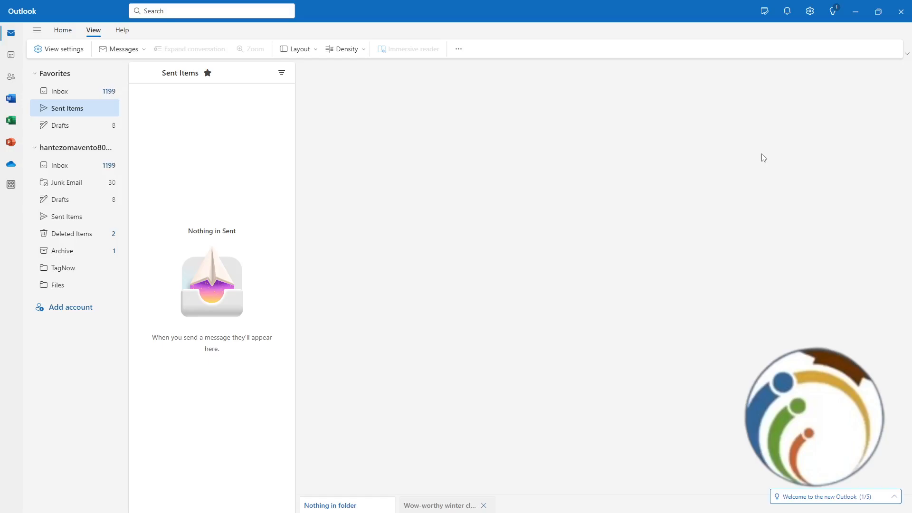
{"action": "mouse_move", "coordinate": [59, 48]}
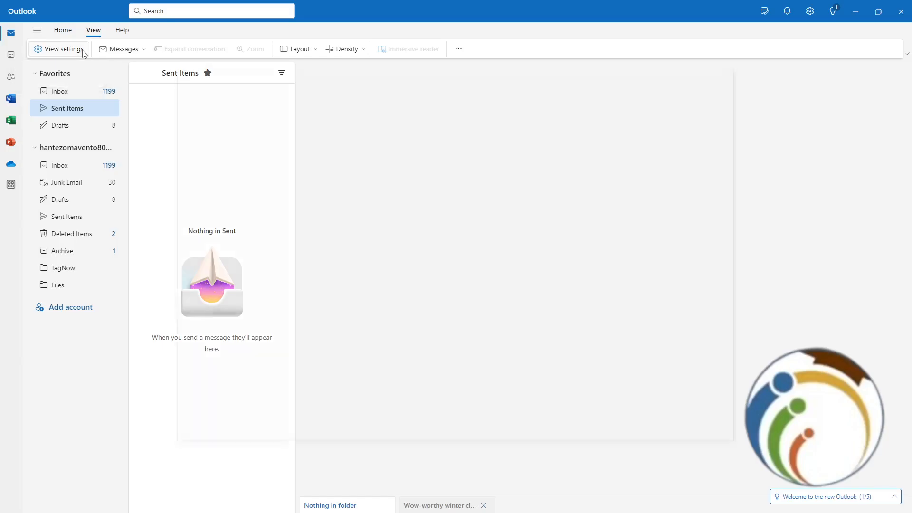
Reach Settings > General > Language and time, currently showing English (United States).
{"action": "left_click", "coordinate": [58, 49]}
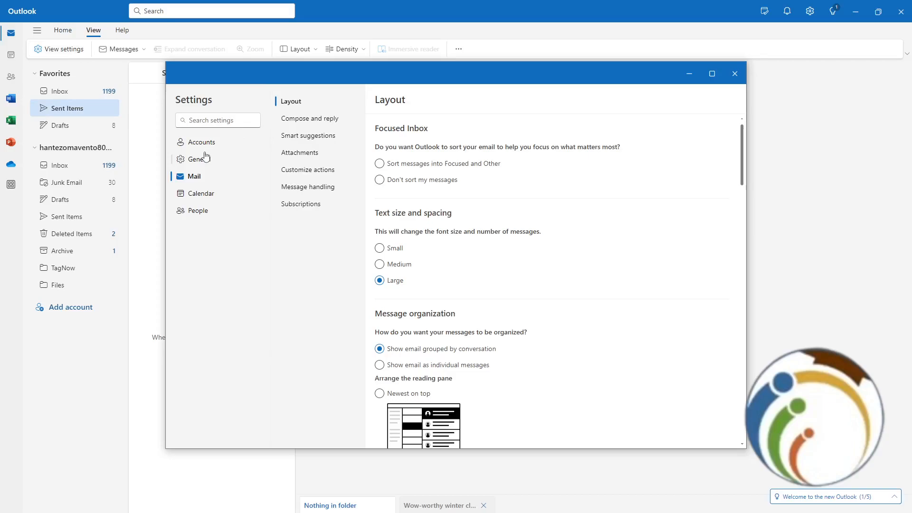
{"action": "left_click", "coordinate": [200, 159]}
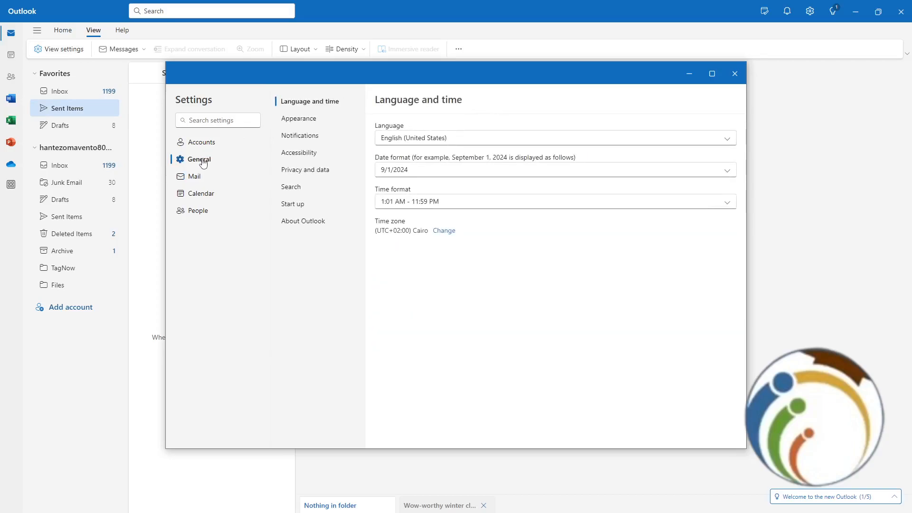
{"action": "left_click", "coordinate": [202, 142]}
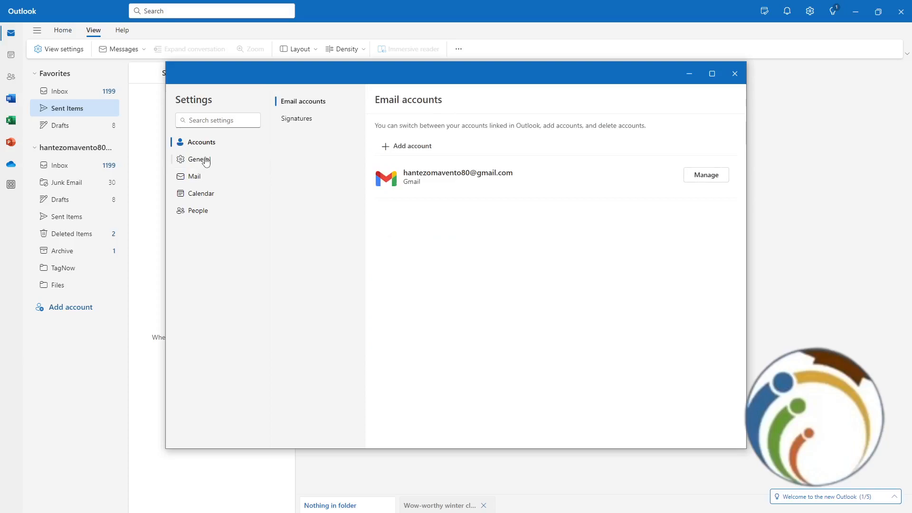
{"action": "left_click", "coordinate": [200, 159]}
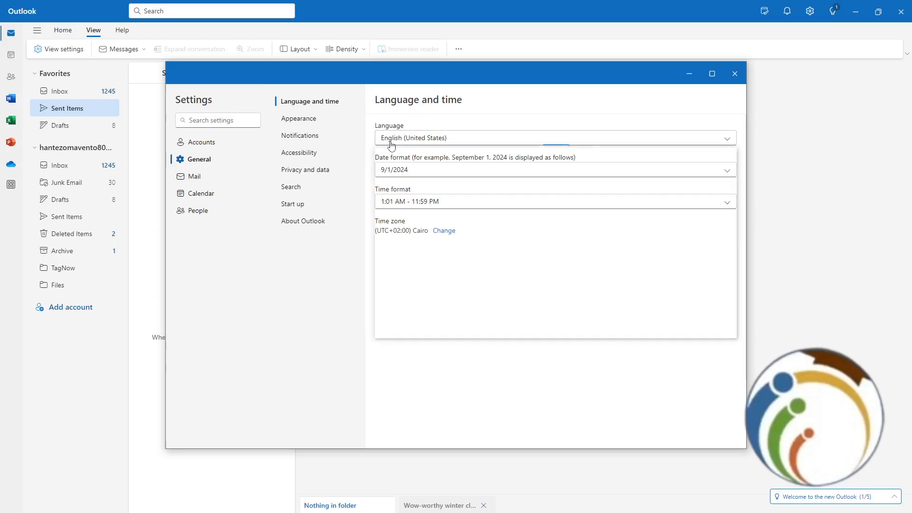
Choose português (Guiné-Bissau) from the Language list as the display language.
{"action": "left_click", "coordinate": [552, 137]}
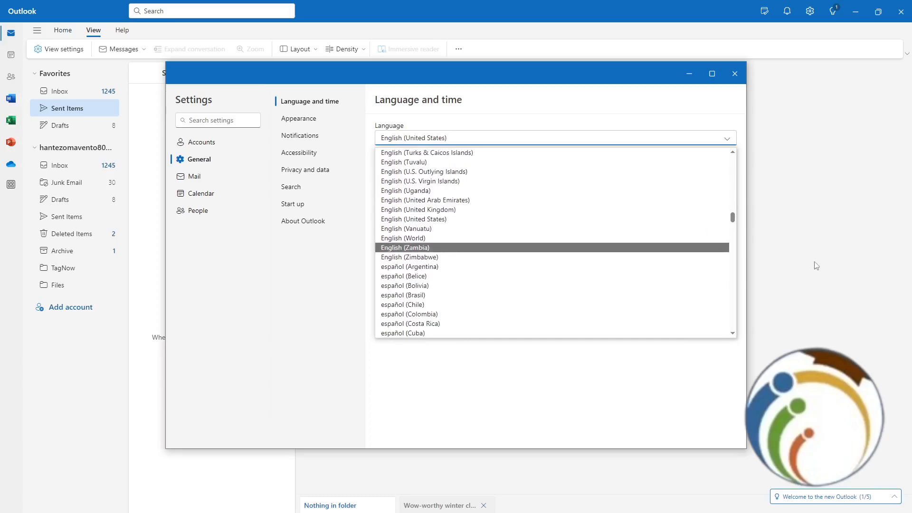
{"action": "scroll", "scroll_direction": "down", "scroll_amount": 3}
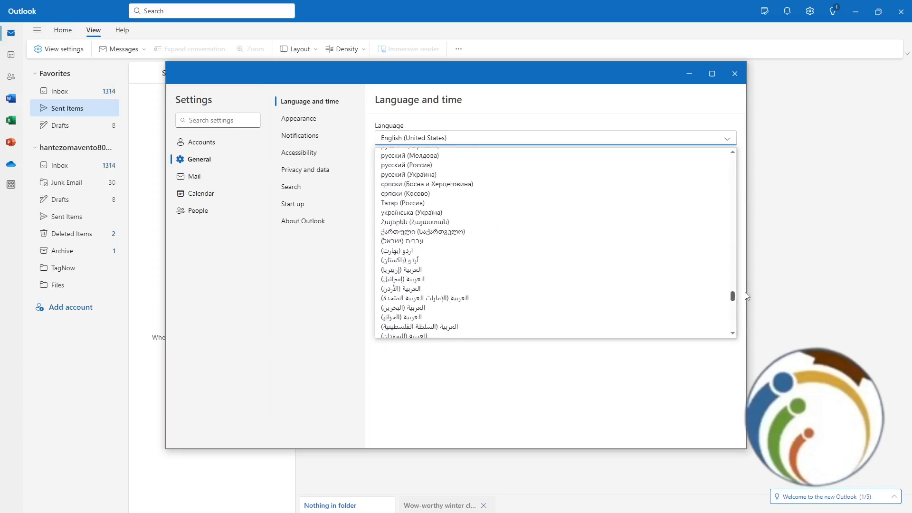
{"action": "scroll", "scroll_direction": "down", "scroll_amount": 3}
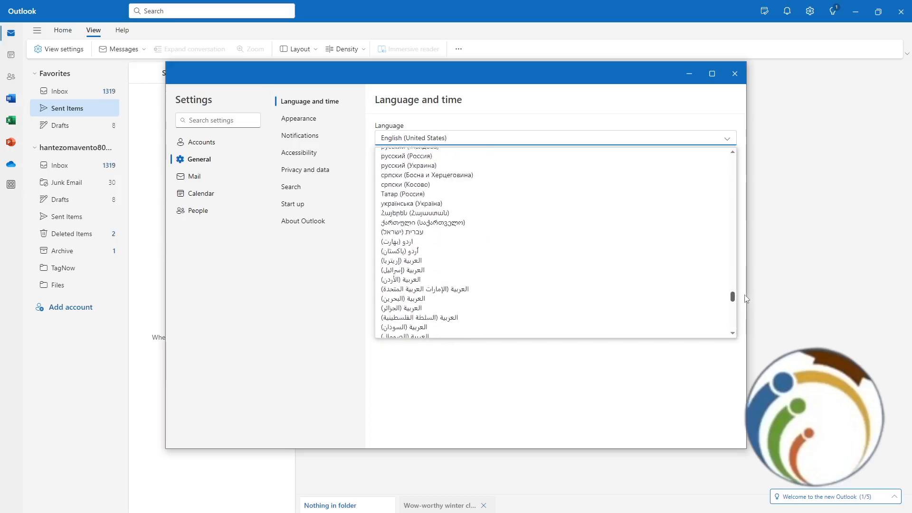
{"action": "scroll", "scroll_direction": "down", "scroll_amount": 3}
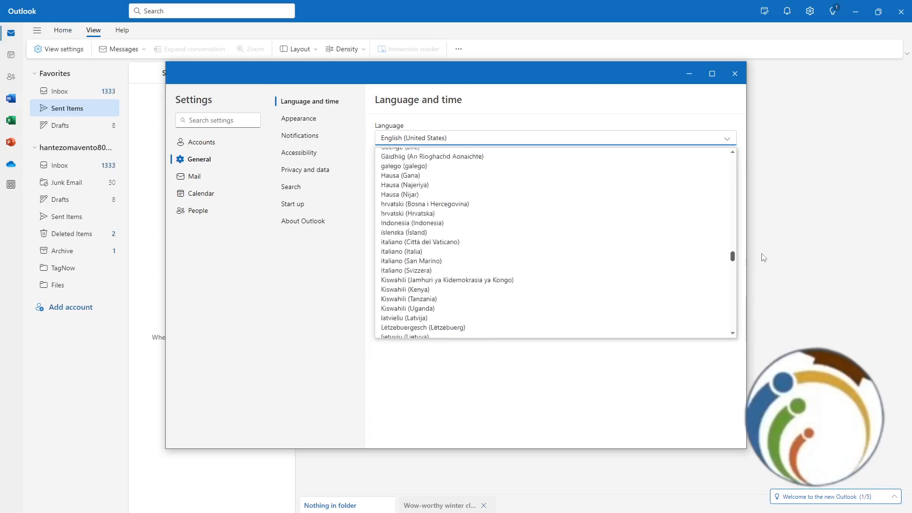
{"action": "scroll", "scroll_direction": "down", "scroll_amount": 3}
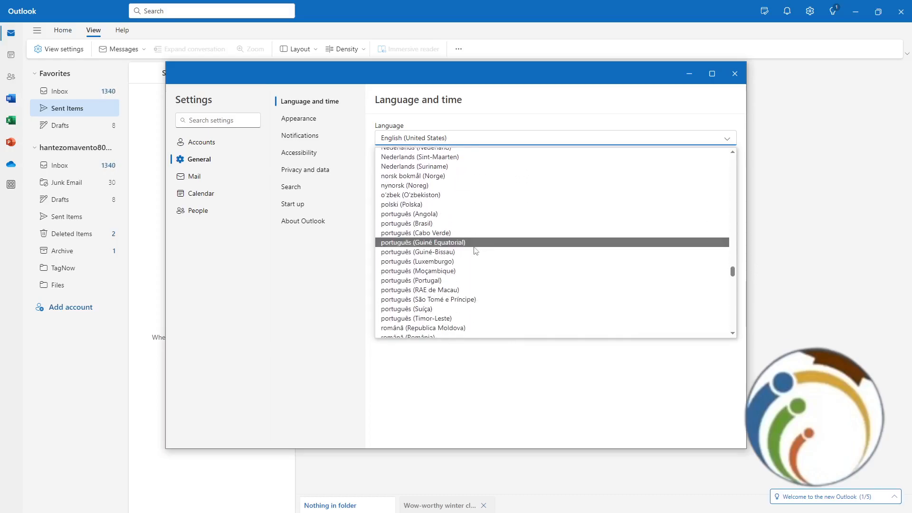
{"action": "left_click", "coordinate": [418, 251]}
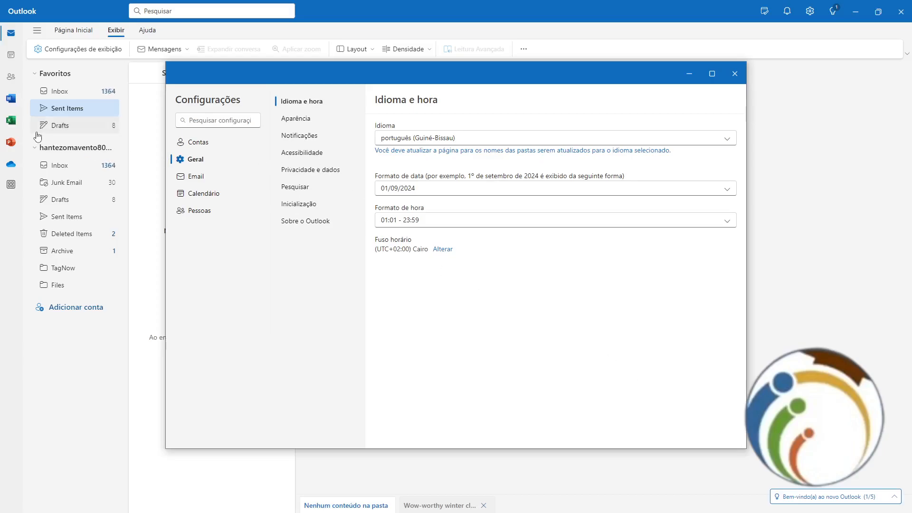
Return to Idioma e hora in the Portuguese settings and reopen the Idioma list.
{"action": "left_click", "coordinate": [734, 73]}
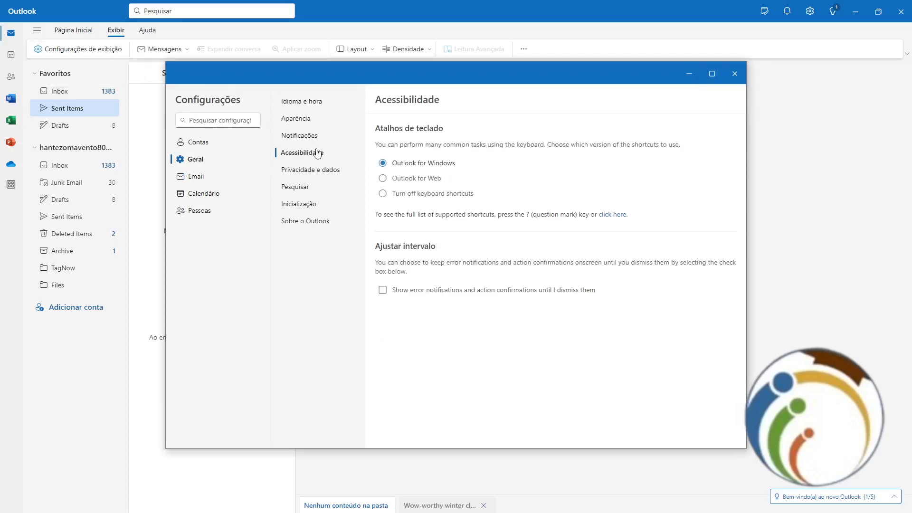
{"action": "left_click", "coordinate": [295, 118]}
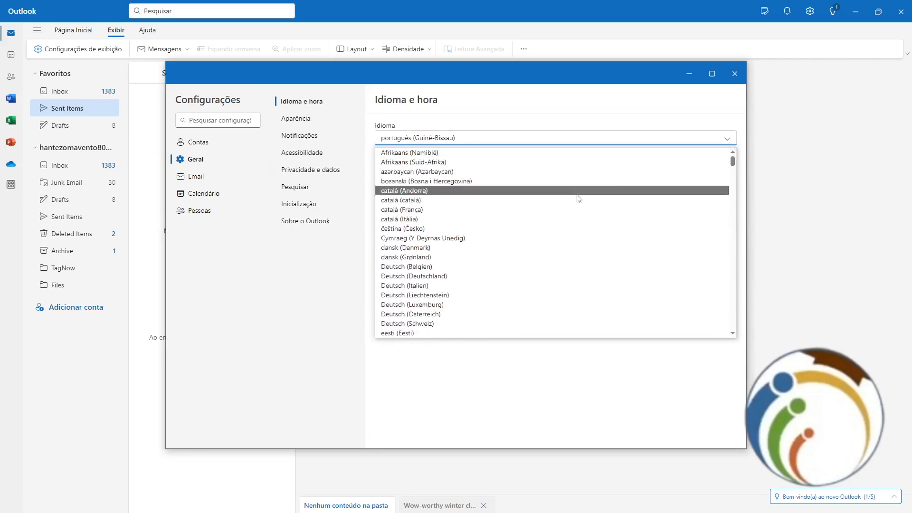
Select English (United States) as the display language and close Settings.
{"action": "scroll", "scroll_direction": "down", "scroll_amount": 3}
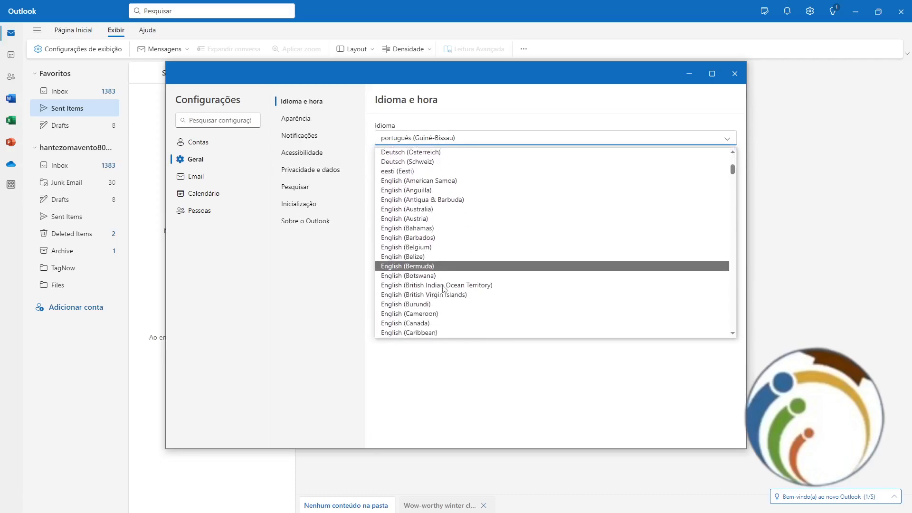
{"action": "scroll", "scroll_direction": "down", "scroll_amount": 3}
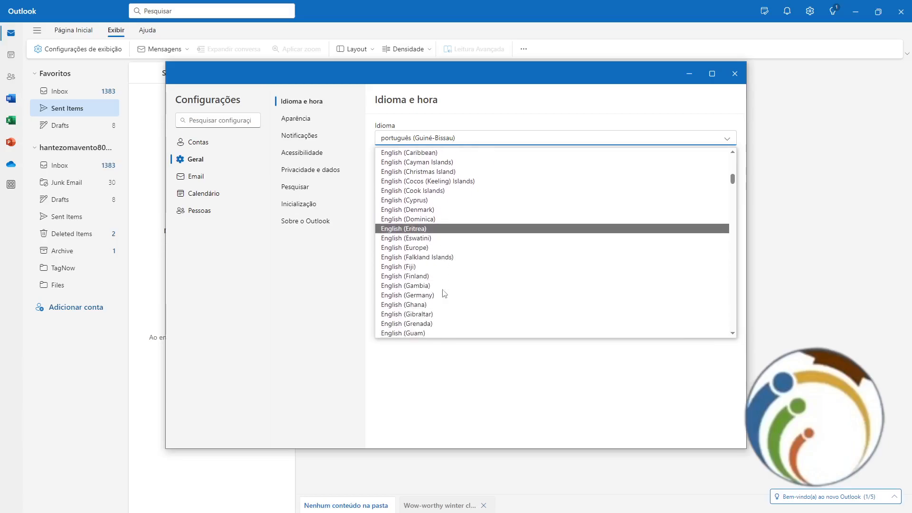
{"action": "scroll", "scroll_direction": "down", "scroll_amount": 3}
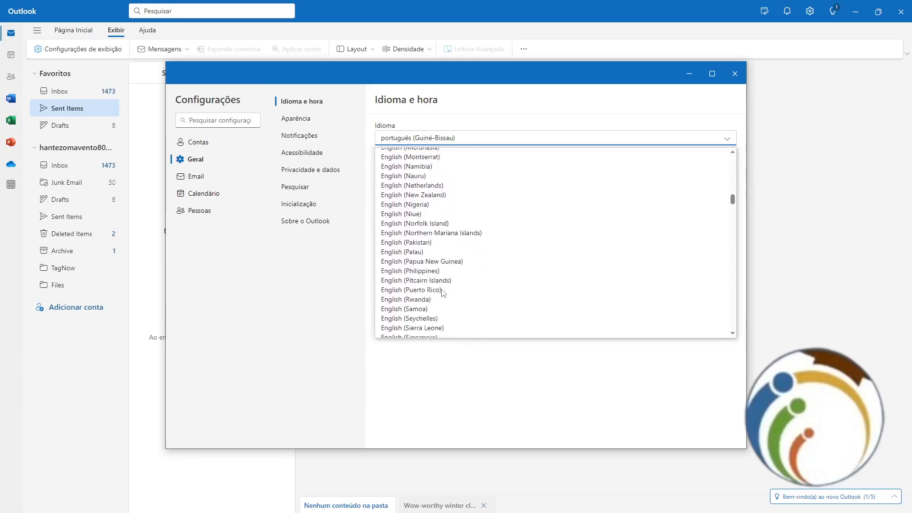
{"action": "scroll", "scroll_direction": "down", "scroll_amount": 3}
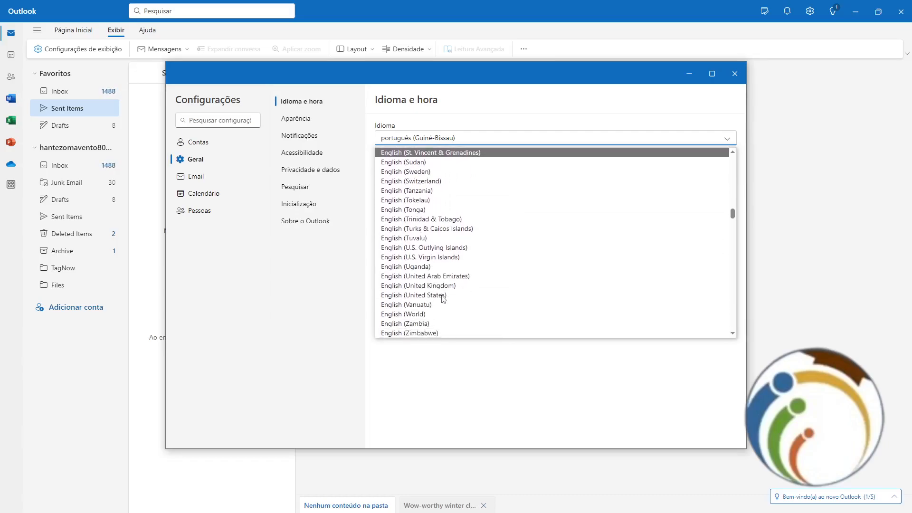
{"action": "left_click", "coordinate": [413, 294]}
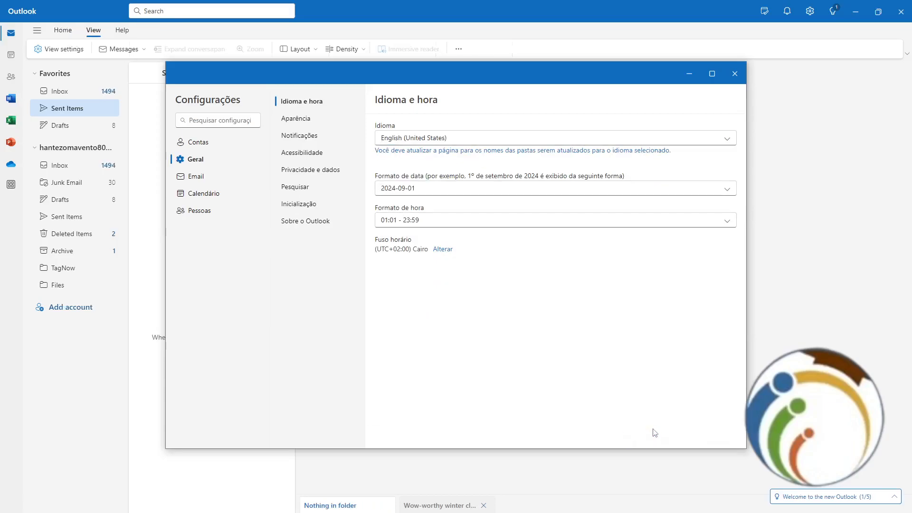
{"action": "left_click", "coordinate": [735, 73]}
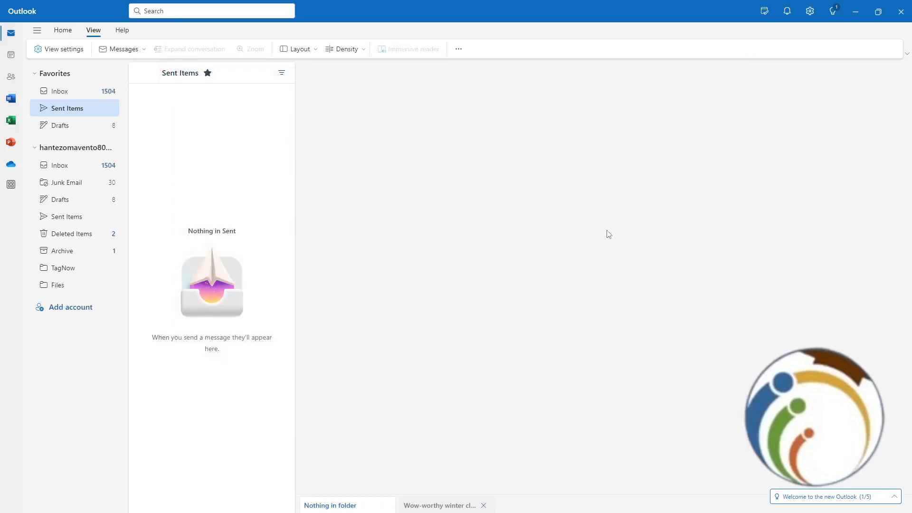